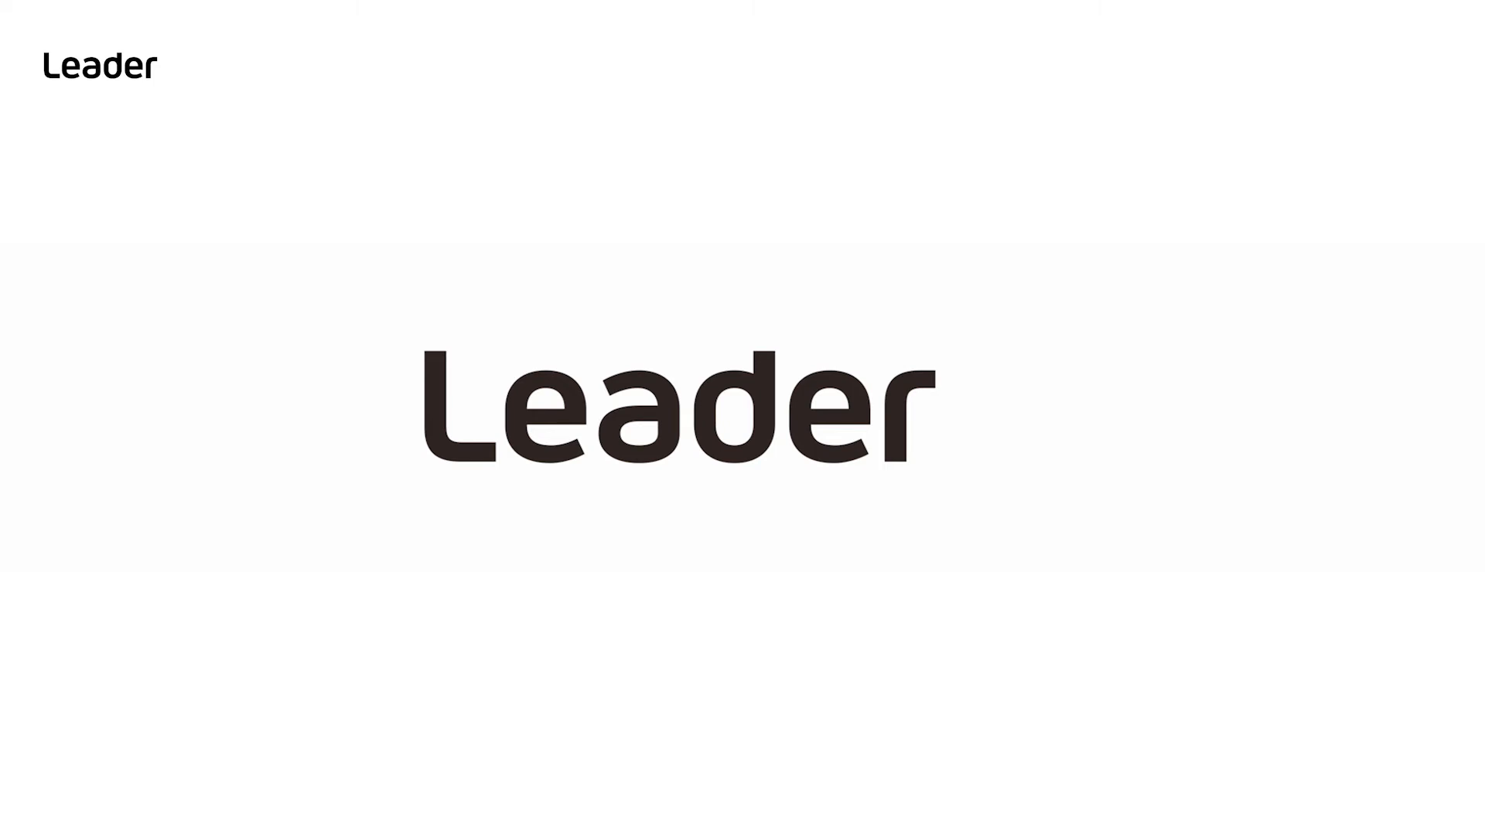
{"action": "key", "text": "Right"}
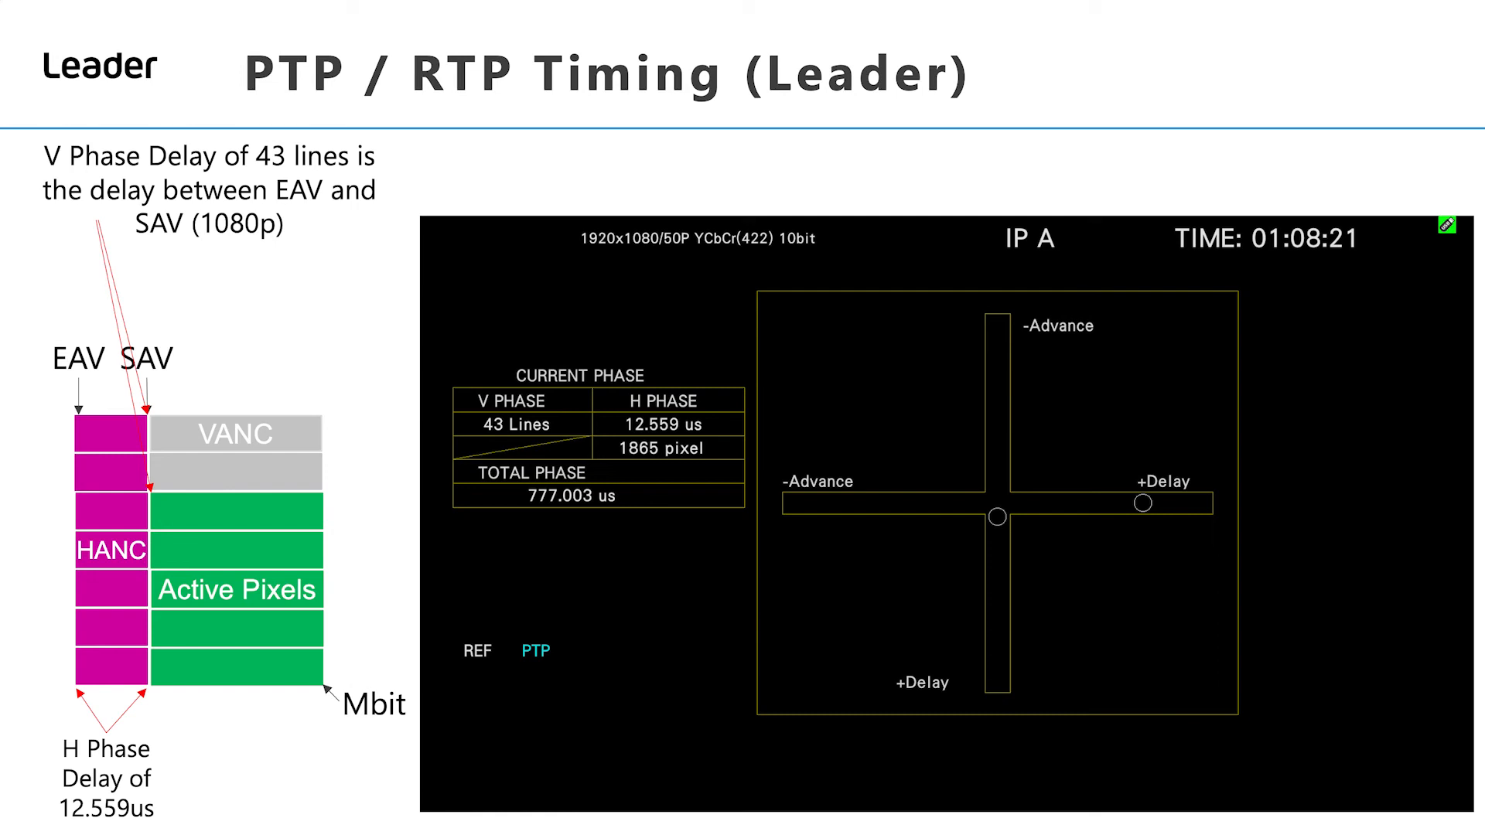
{"action": "key", "text": "Right"}
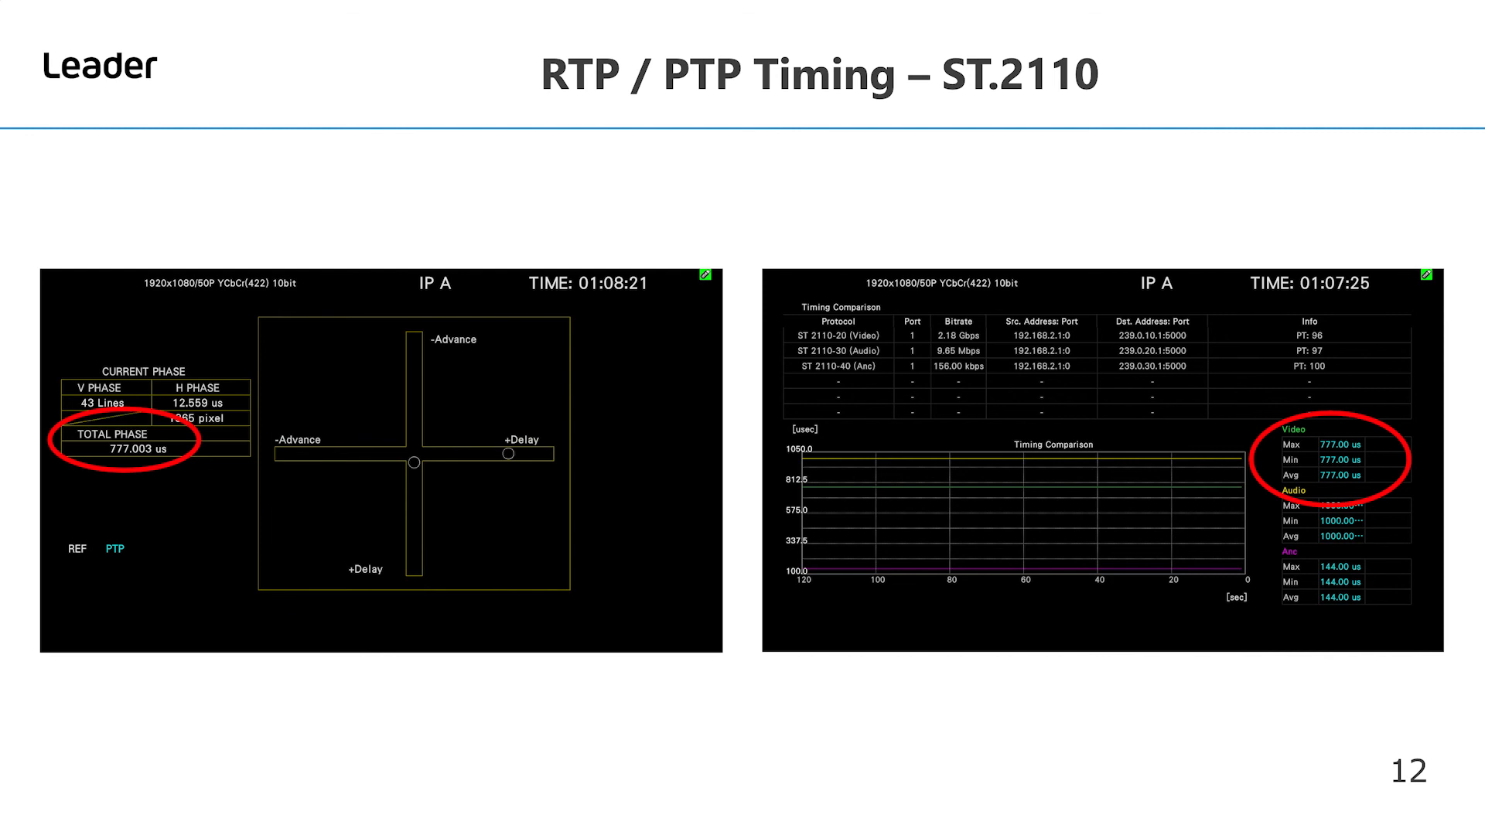
{"action": "key", "text": "Right"}
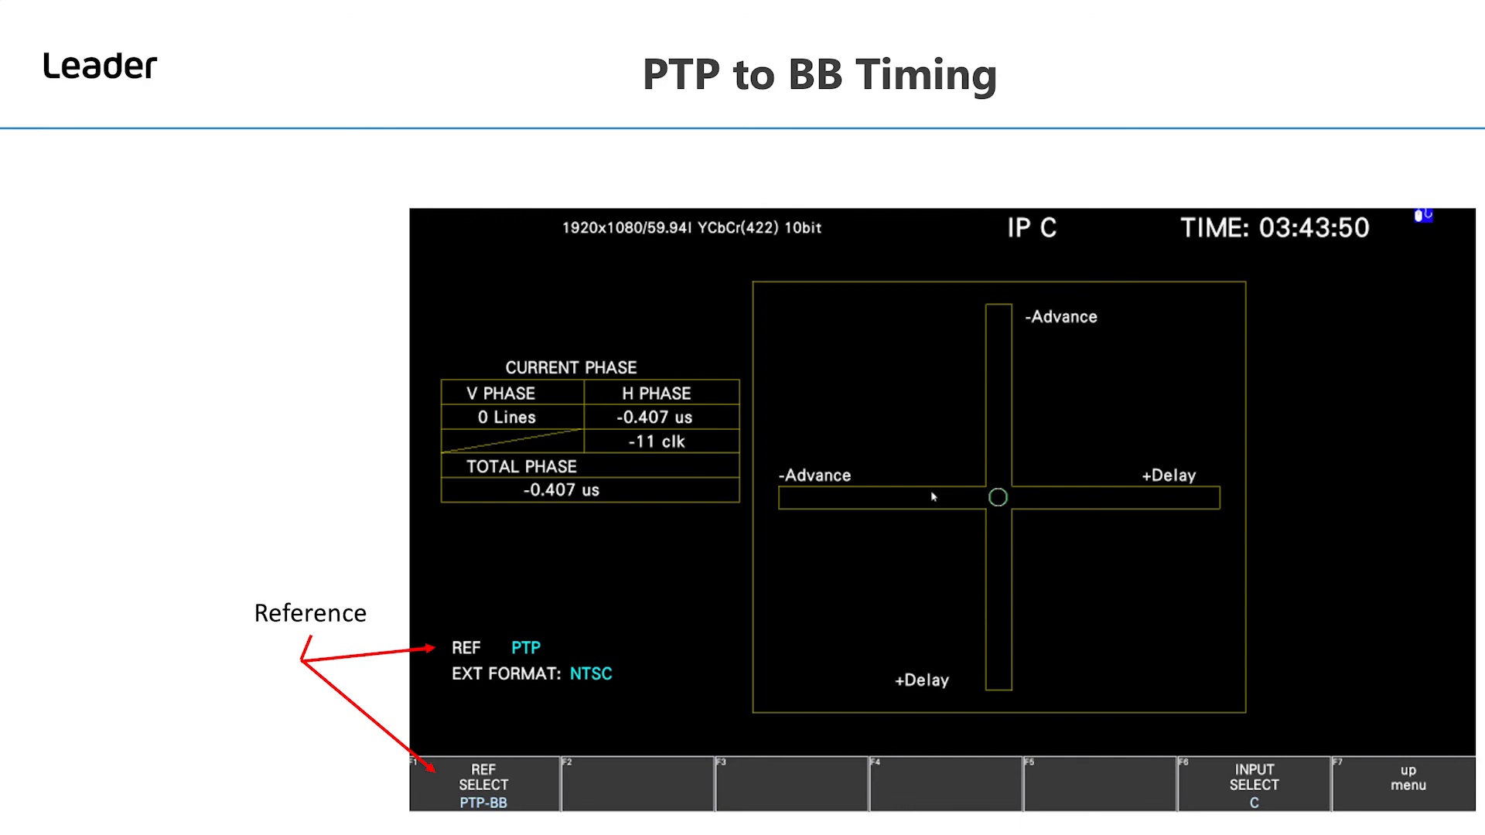
{"action": "key", "text": "Right"}
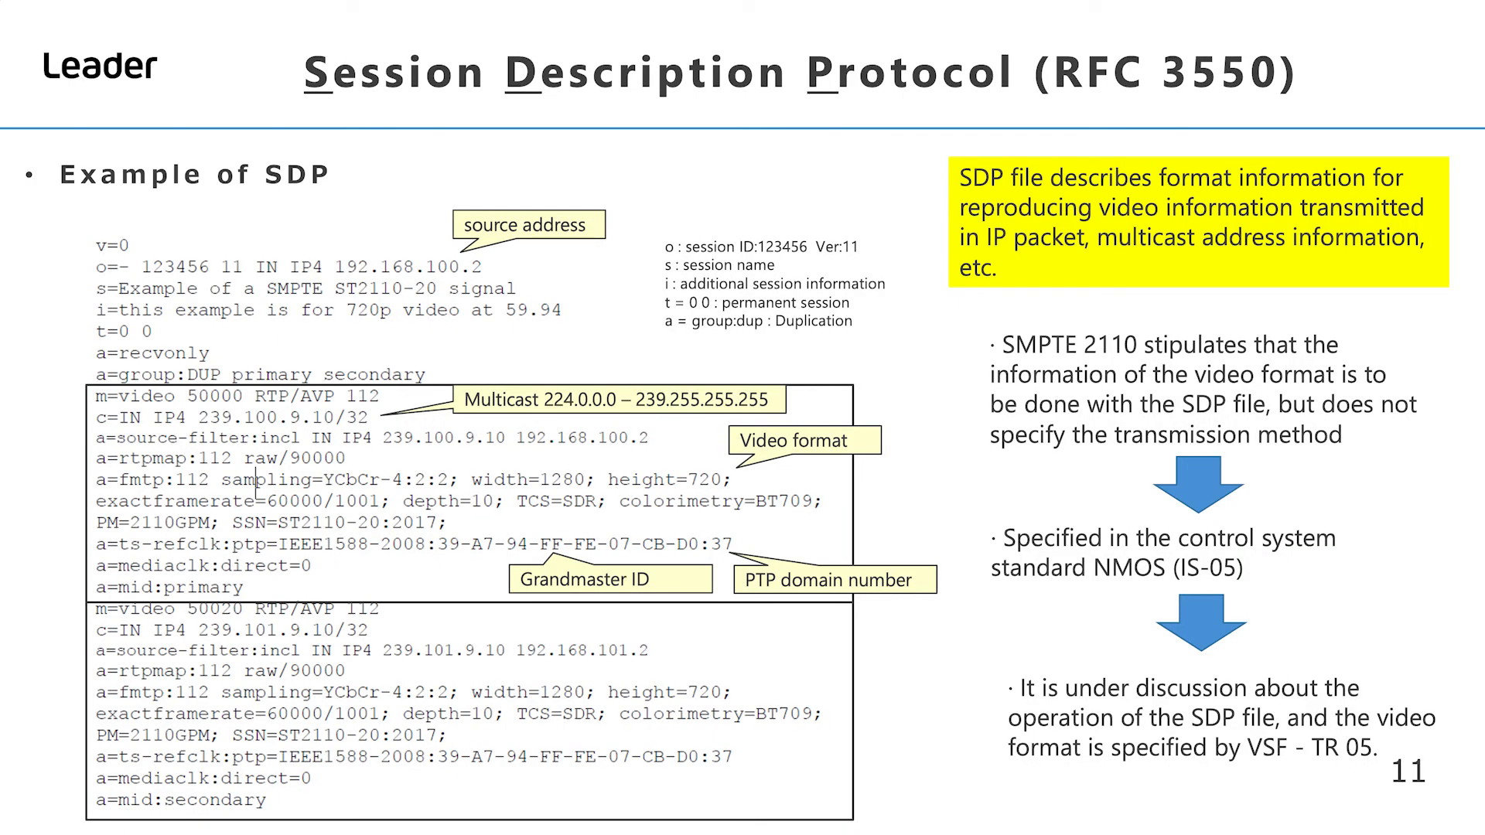